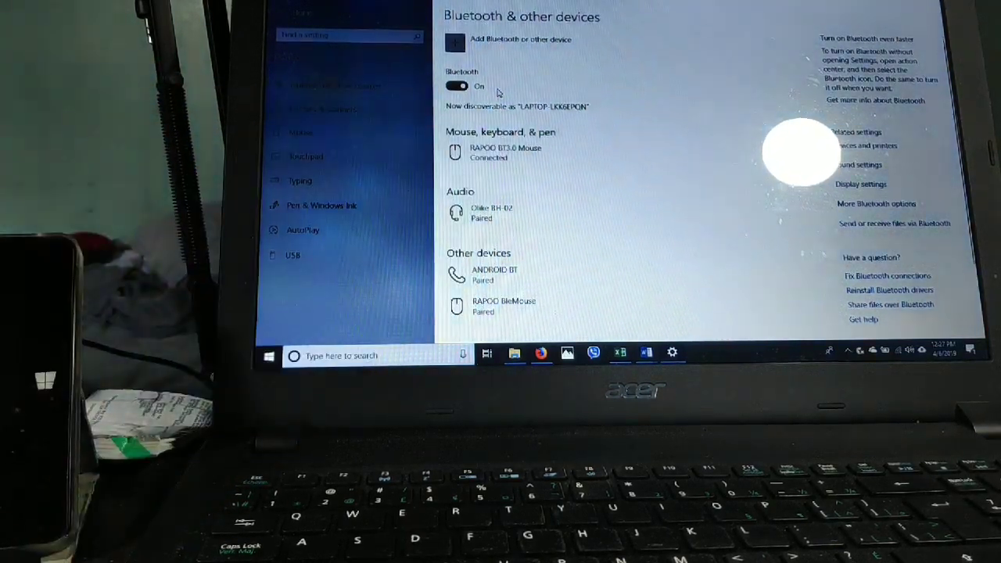
Expand the Rapoo 2.4G Wireless Device entry under Mouse, keyboard & pen to reveal Remove device
{"action": "scroll", "scroll_direction": "down", "scroll_amount": 3}
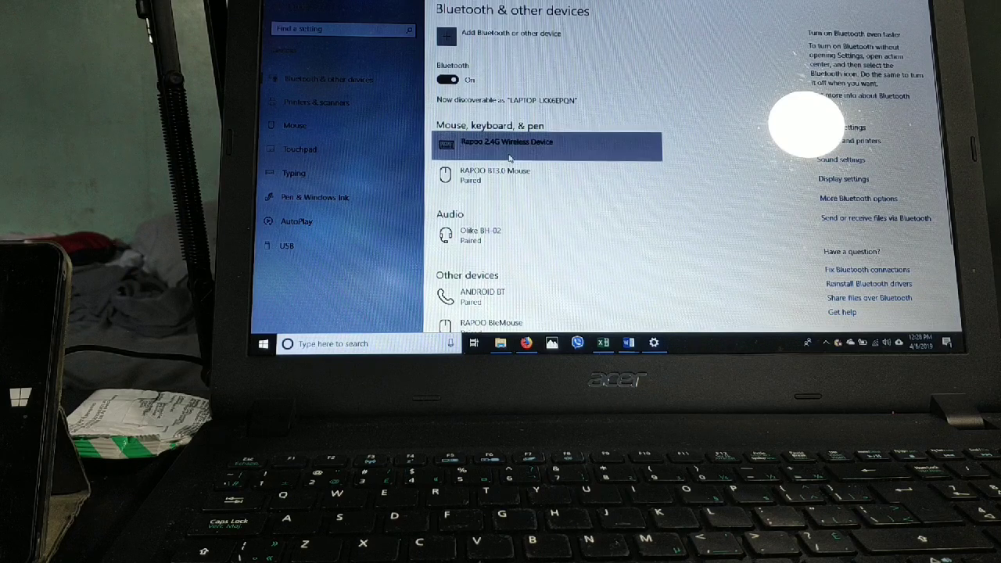
{"action": "left_click", "coordinate": [508, 144]}
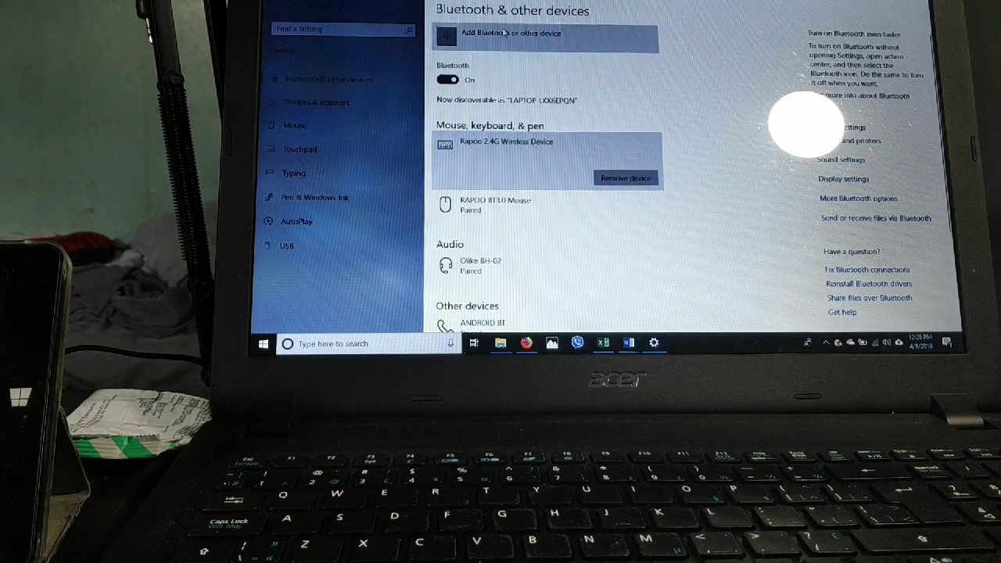